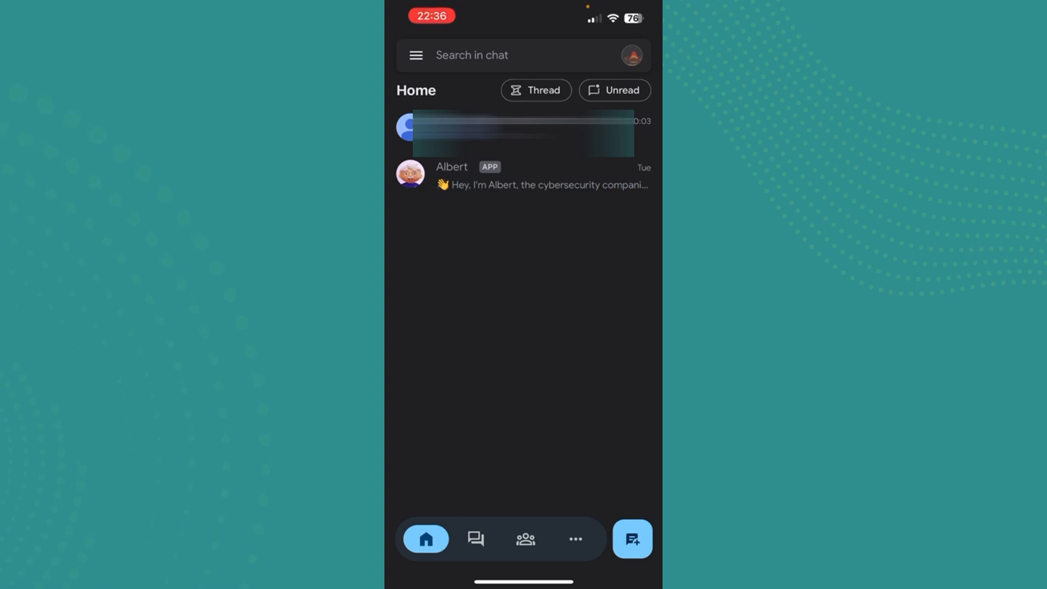
Switch to the Chat tab to show the two direct-message conversations
click(476, 539)
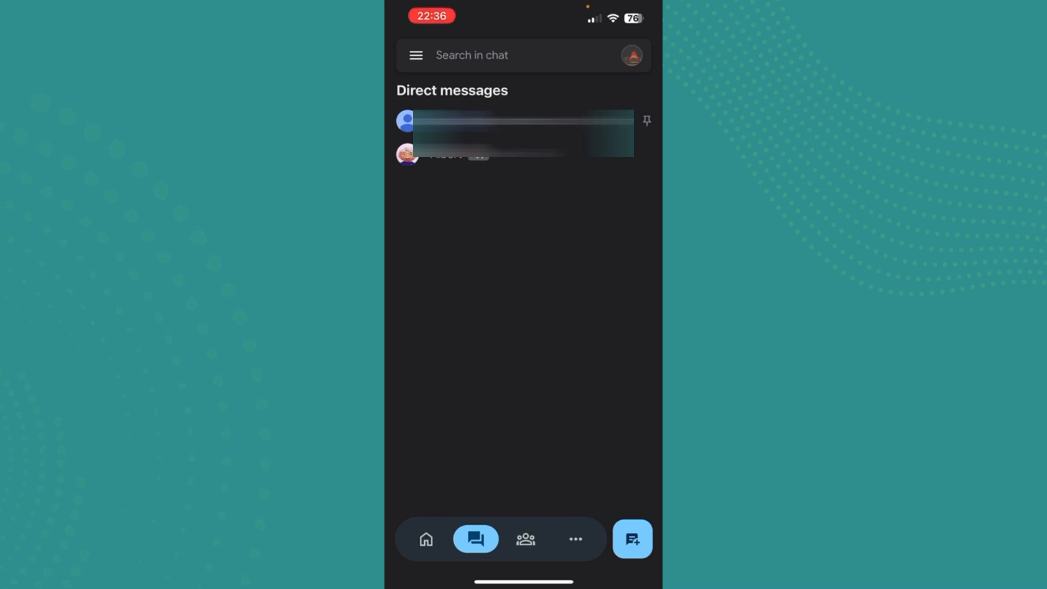
Open the pinned direct-message conversation
click(521, 121)
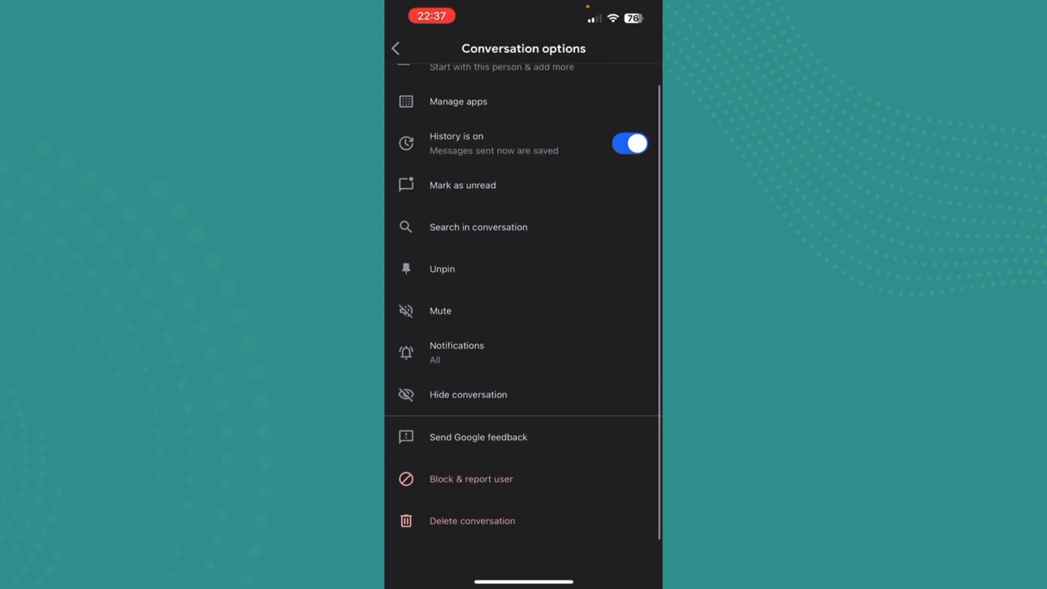
scroll(up, 3)
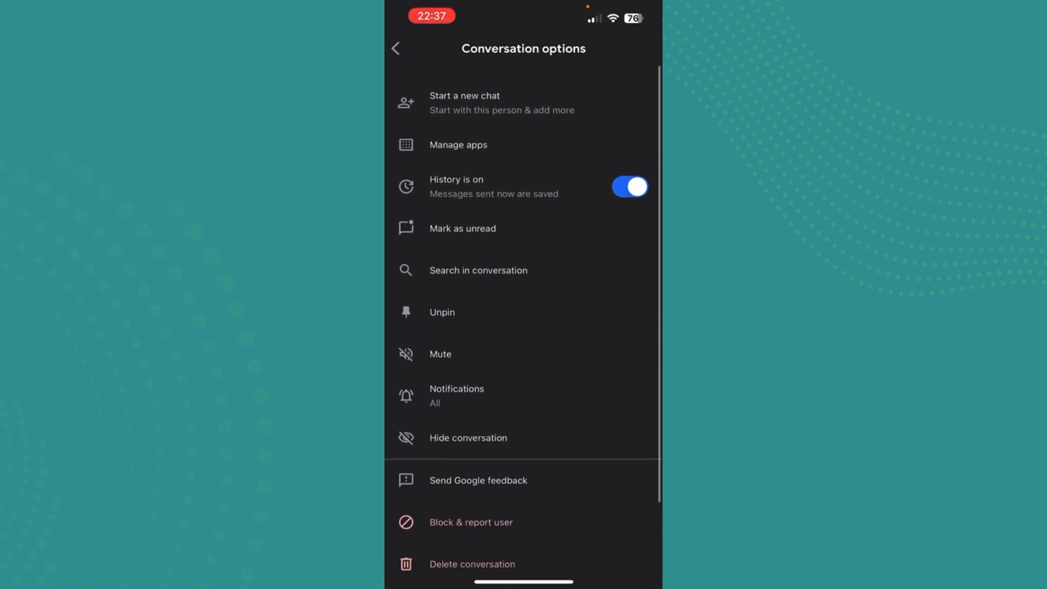
scroll(up, 3)
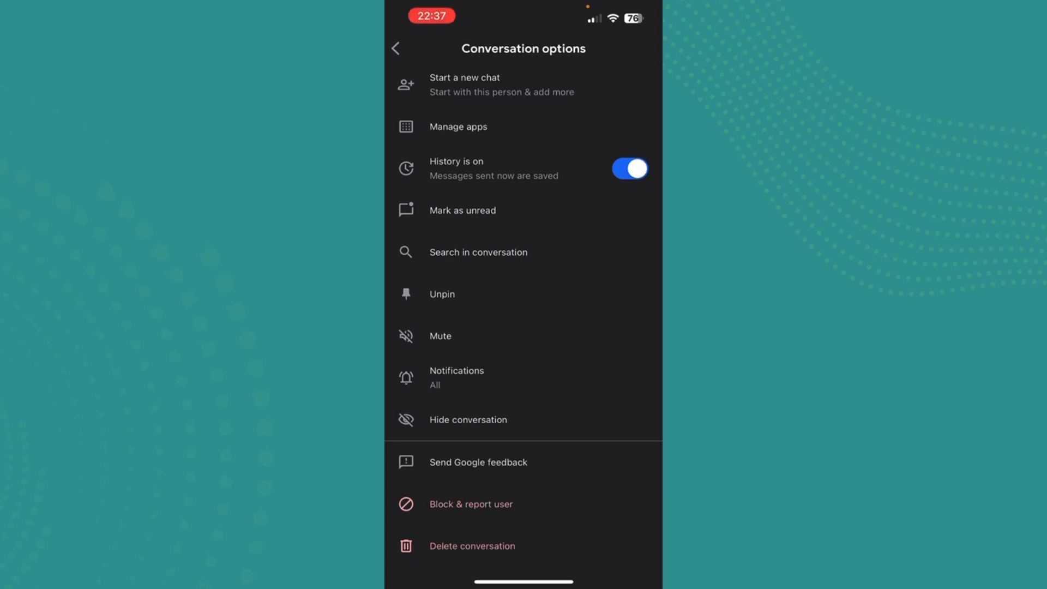
Return to the chat, scroll through the saved earlier messages, then go back to Direct messages
click(395, 48)
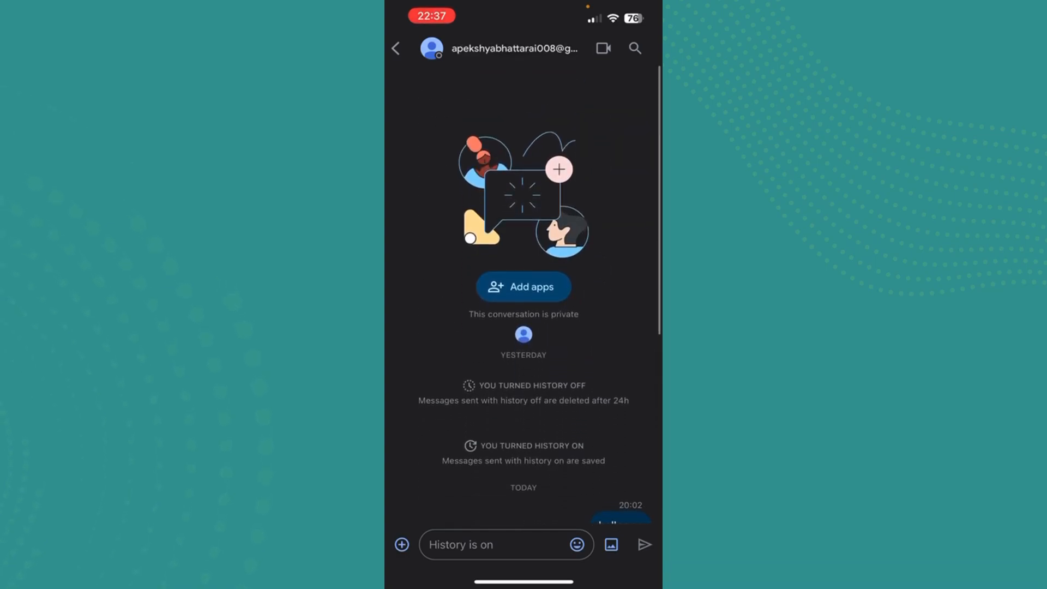
scroll(down, 3)
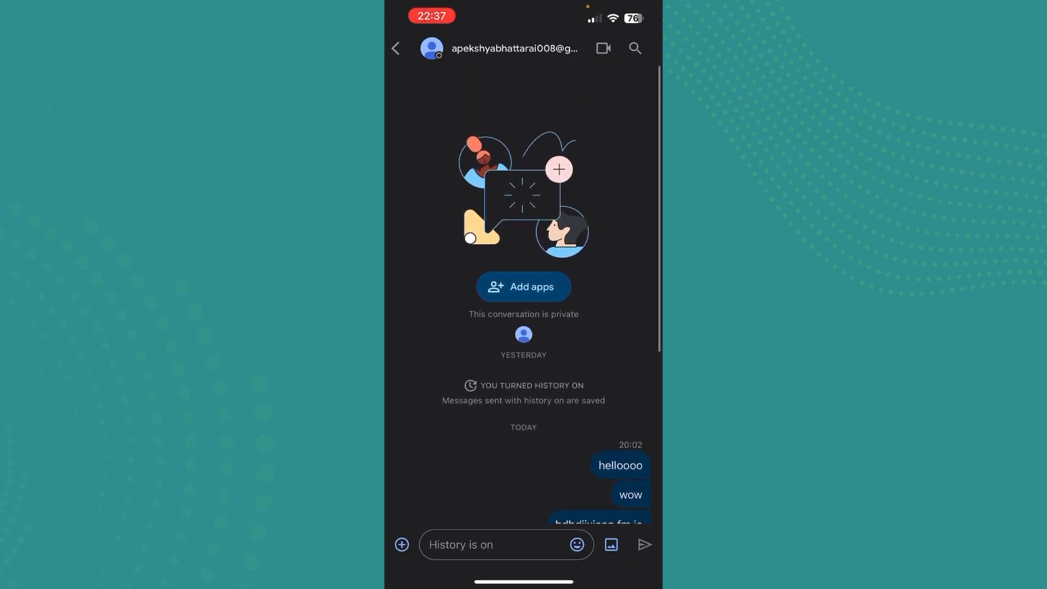
scroll(down, 3)
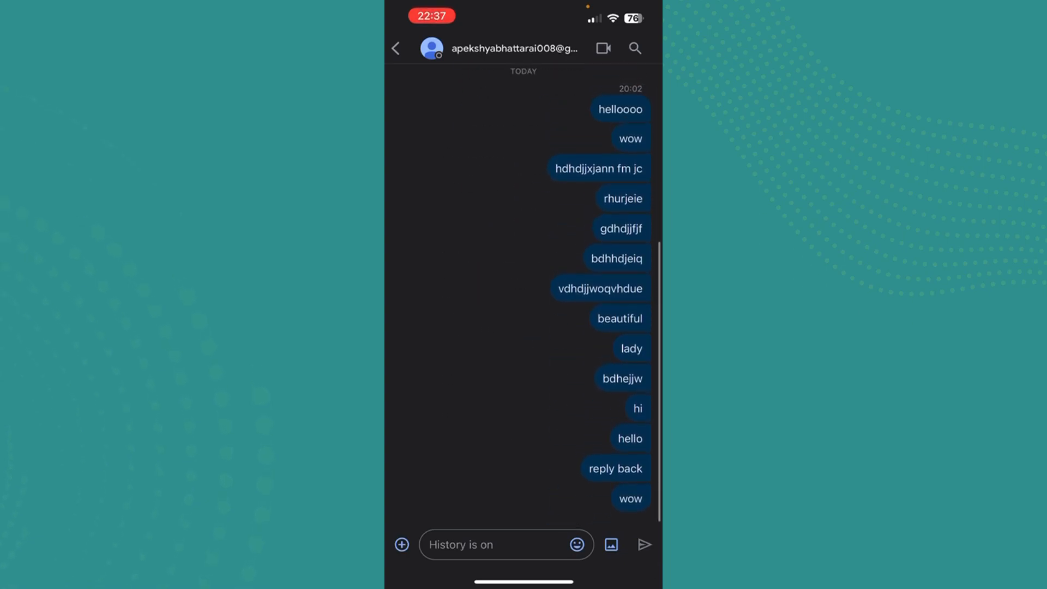
click(396, 48)
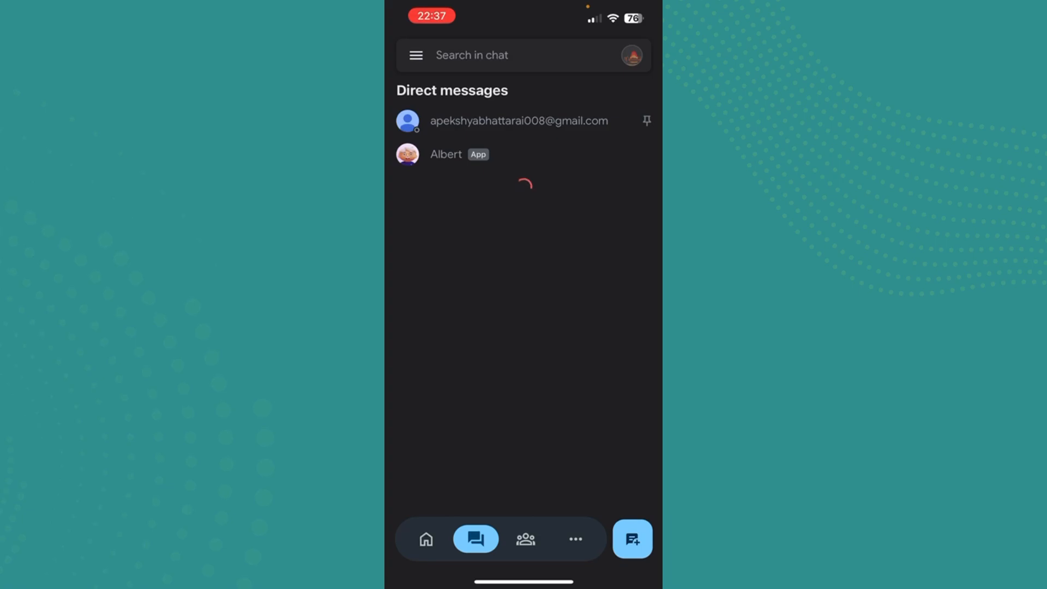